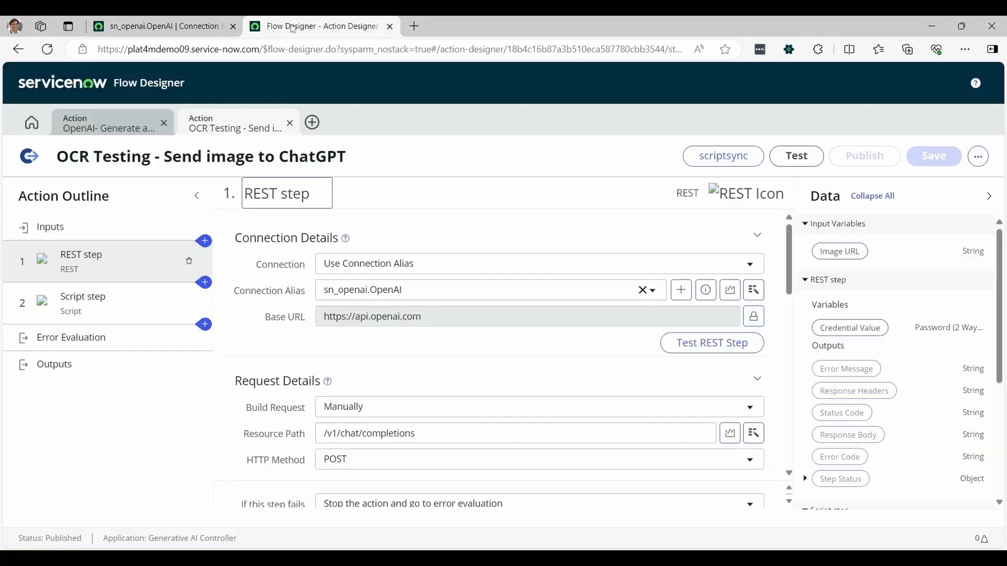
left_click(285, 193)
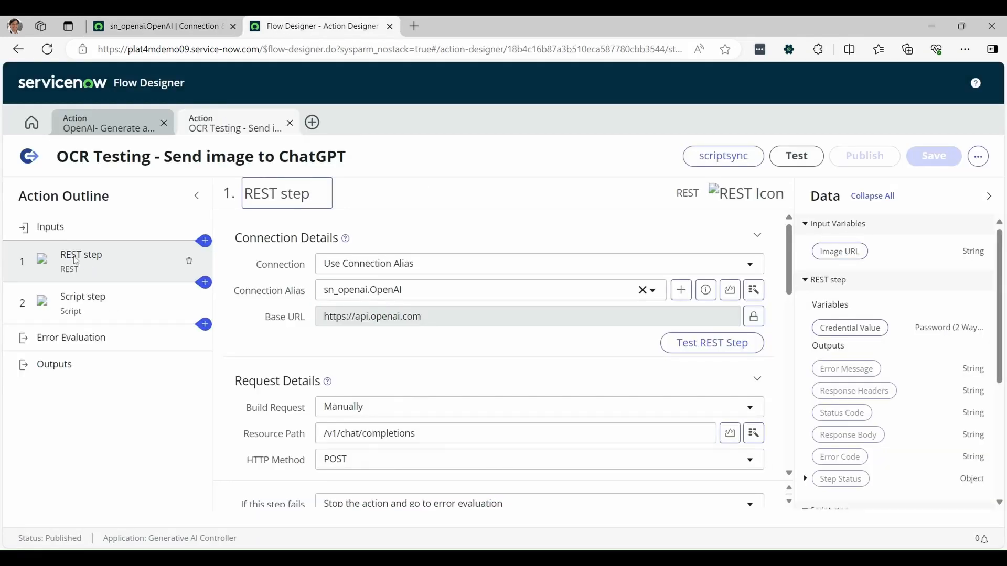
left_click(488, 290)
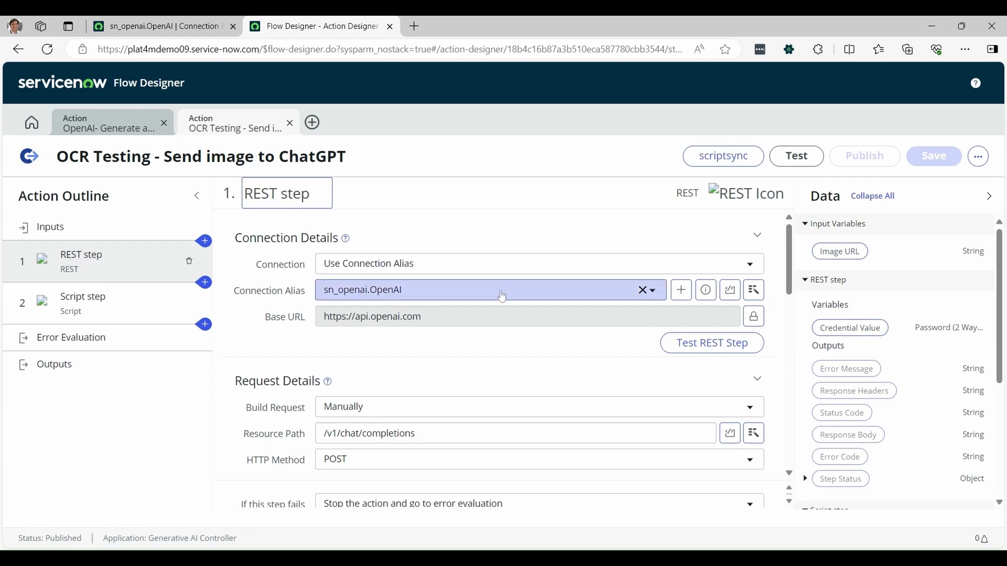